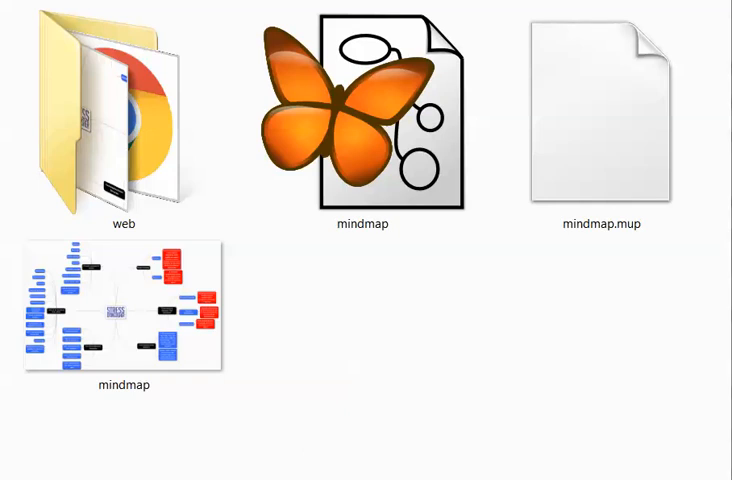
pyautogui.click(120, 310)
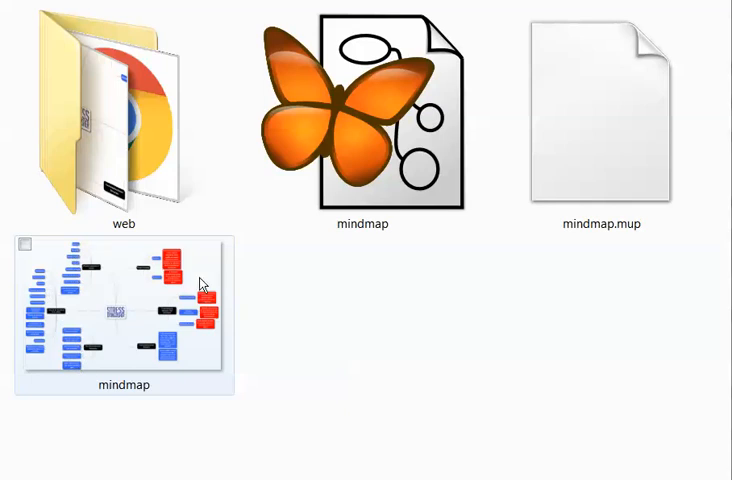
pyautogui.moveTo(206, 345)
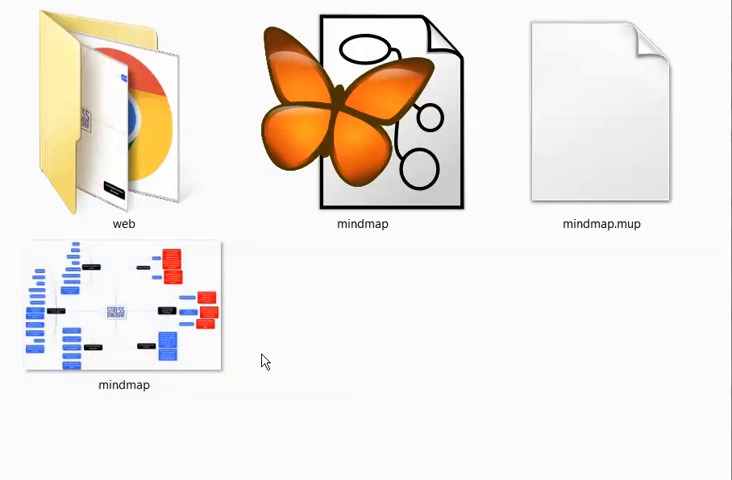
pyautogui.click(123, 310)
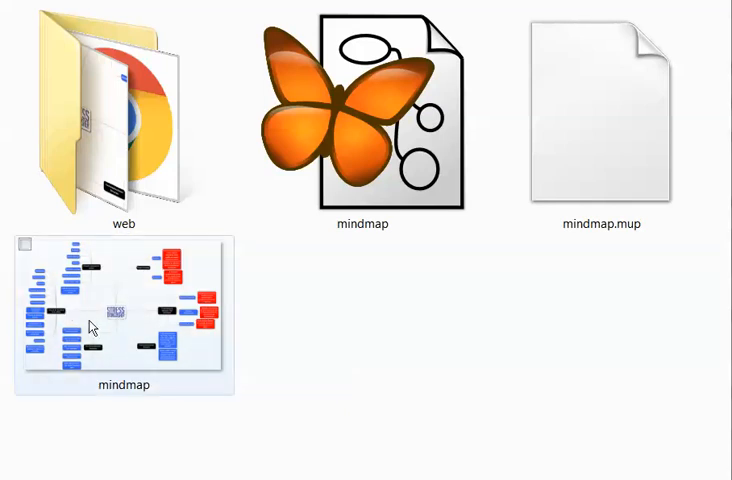